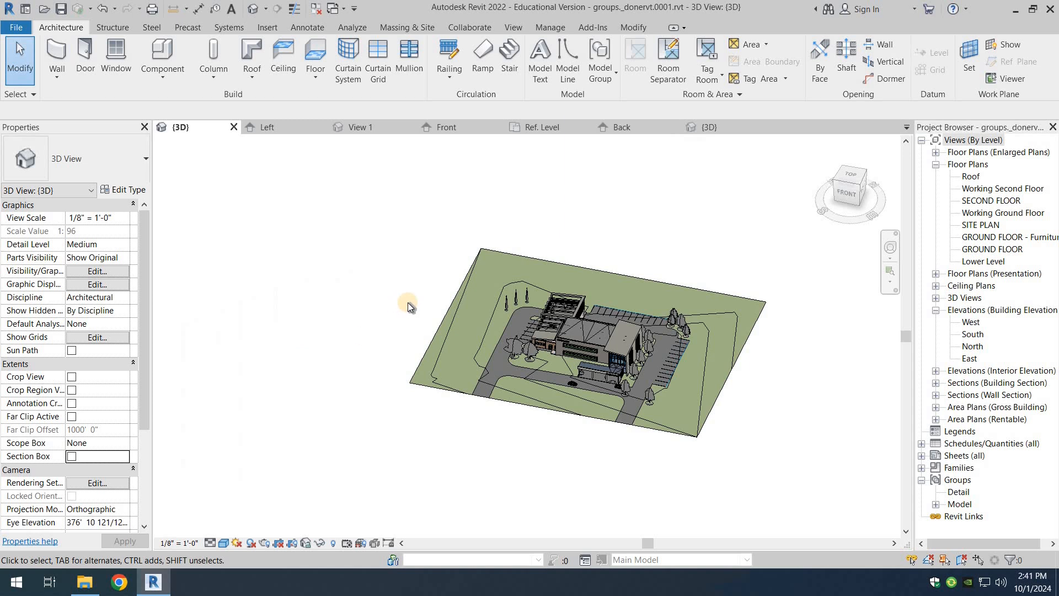
mouse_move(267, 407)
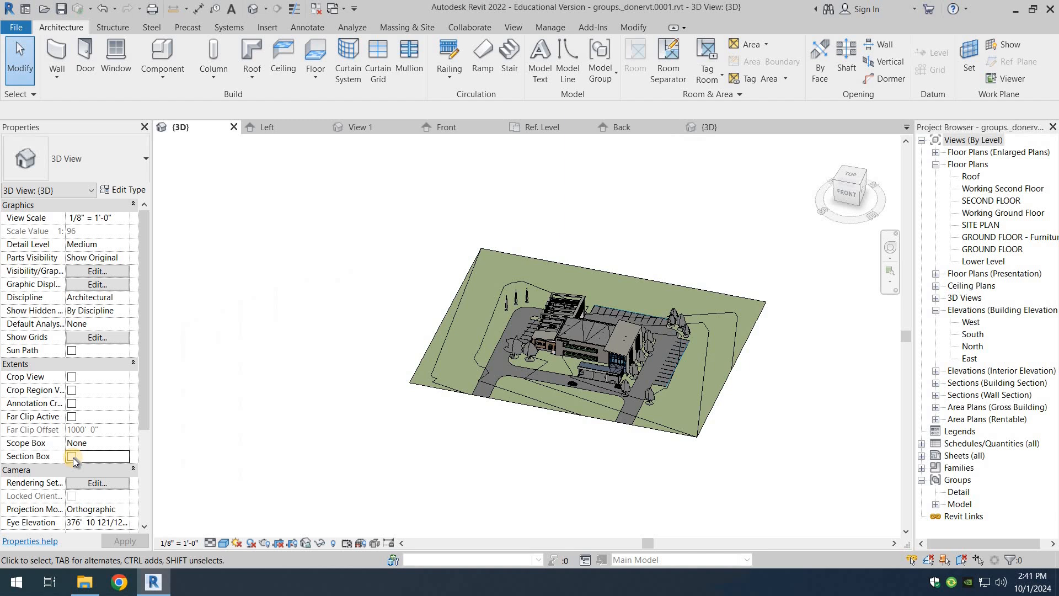
- Turn on the Section Box under Extents for the 3D view so it encloses the whole site
left_click(72, 456)
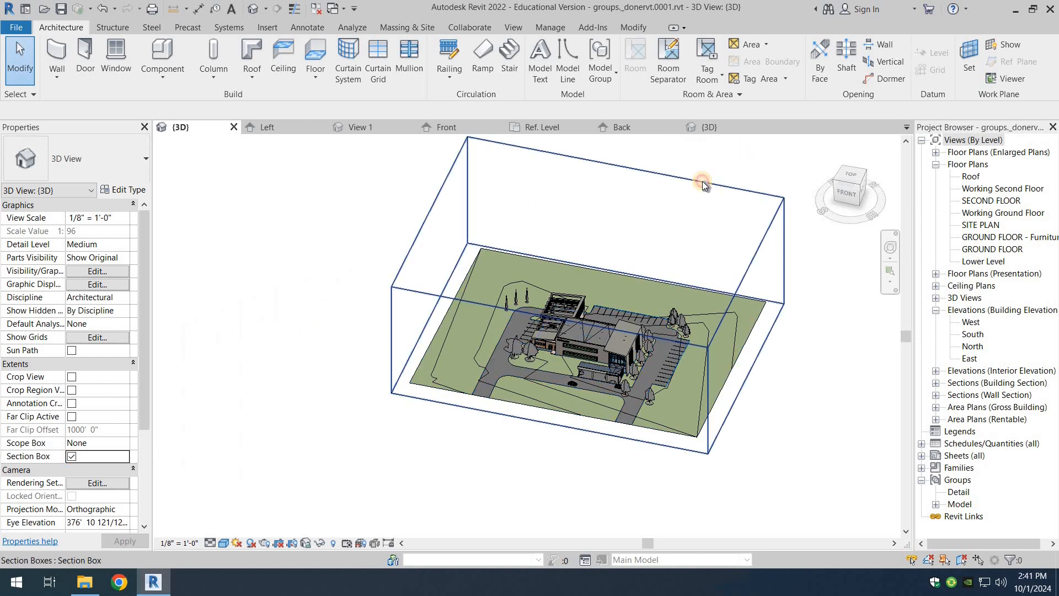
left_click(702, 186)
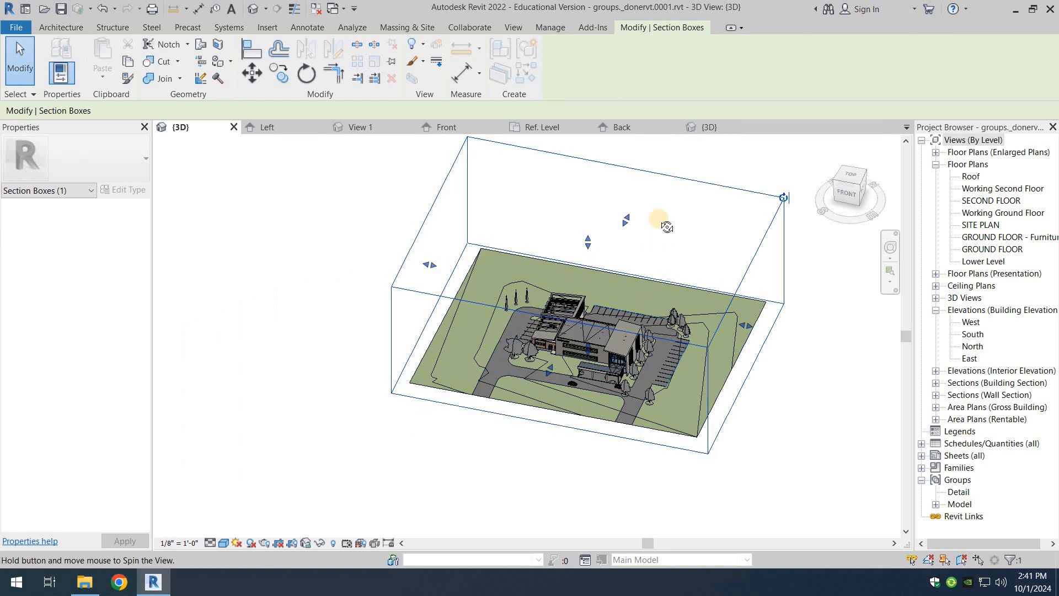
left_click_drag(661, 222, 424, 177)
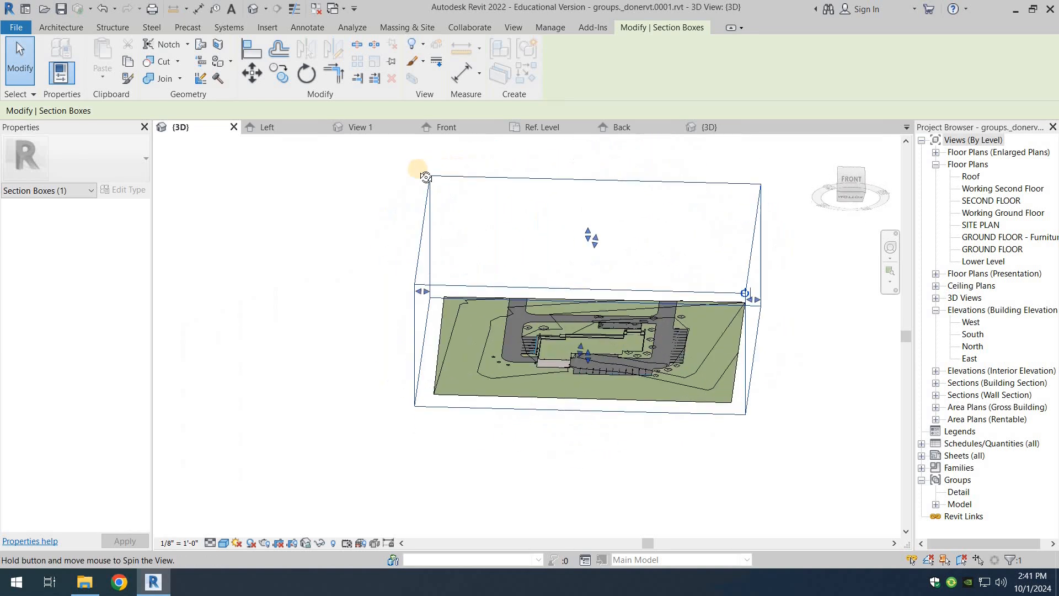
left_click_drag(426, 176, 401, 242)
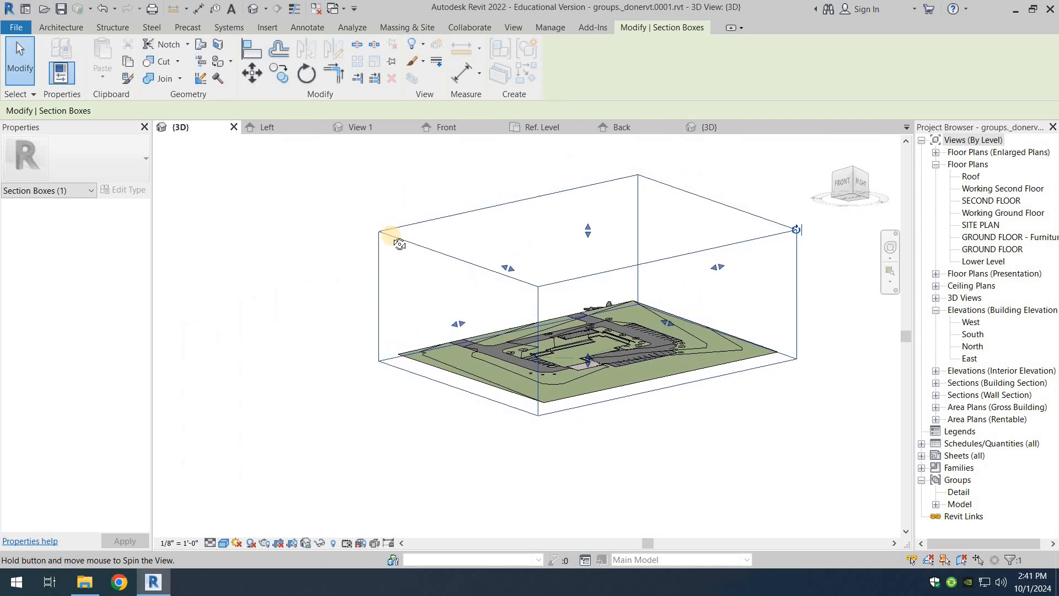
left_click_drag(399, 239, 492, 209)
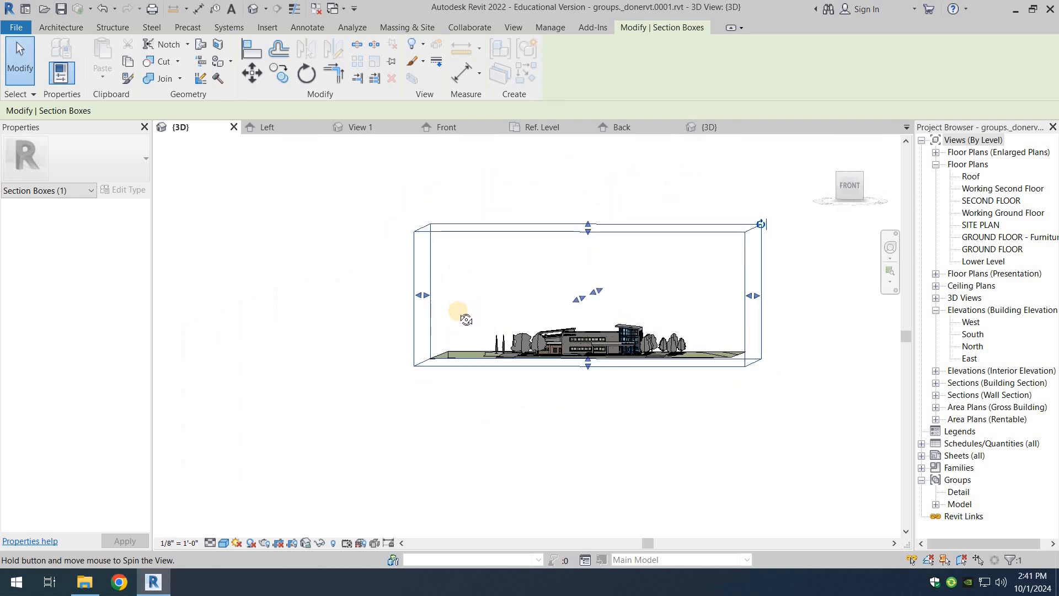
left_click_drag(466, 320, 377, 310)
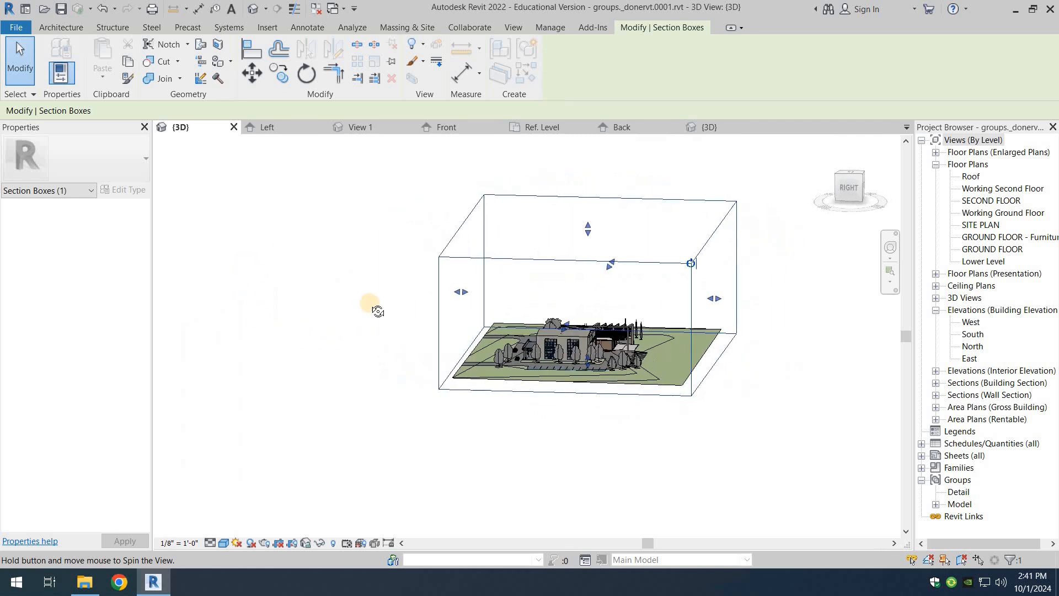
left_click_drag(375, 308, 709, 347)
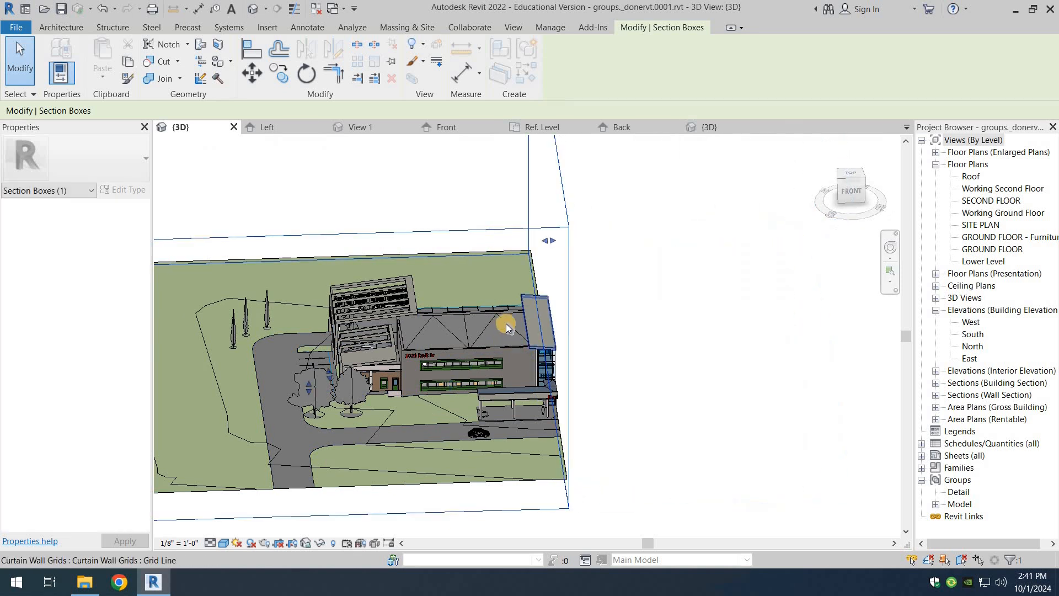
left_click_drag(506, 327, 591, 216)
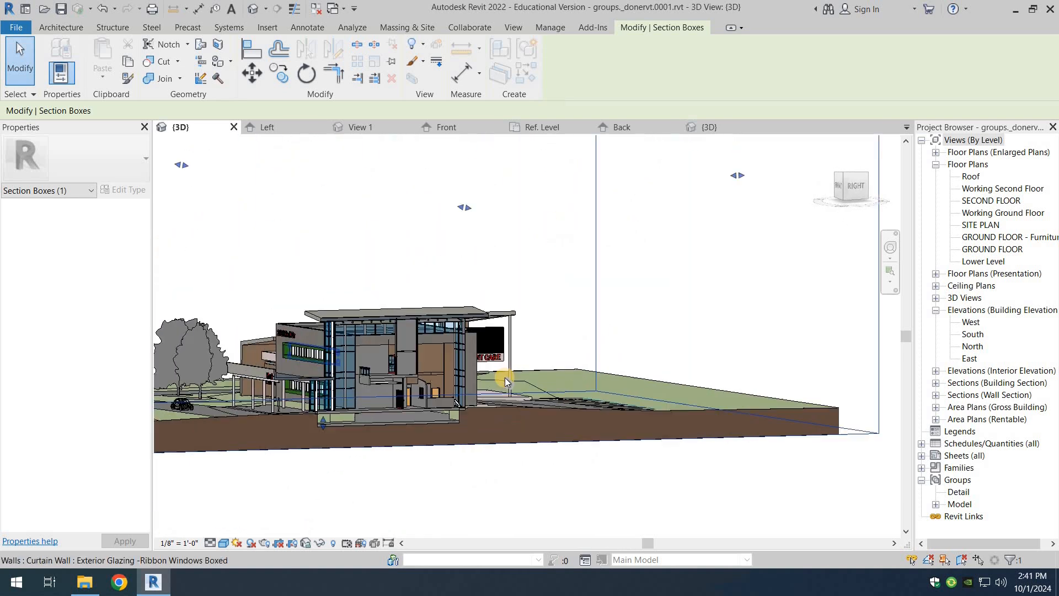
left_click_drag(507, 378, 520, 405)
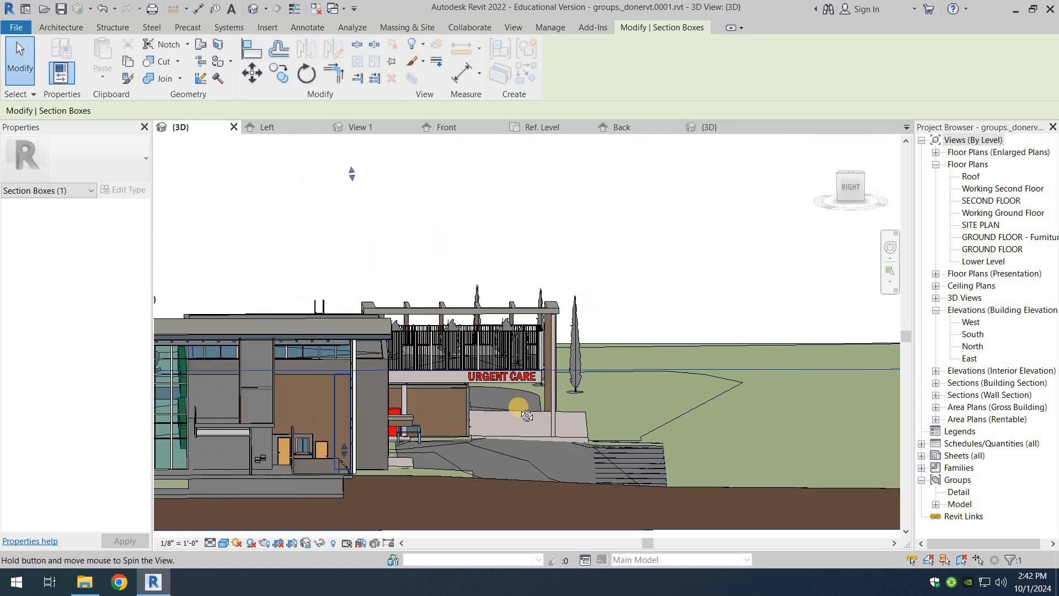
left_click_drag(519, 405, 398, 399)
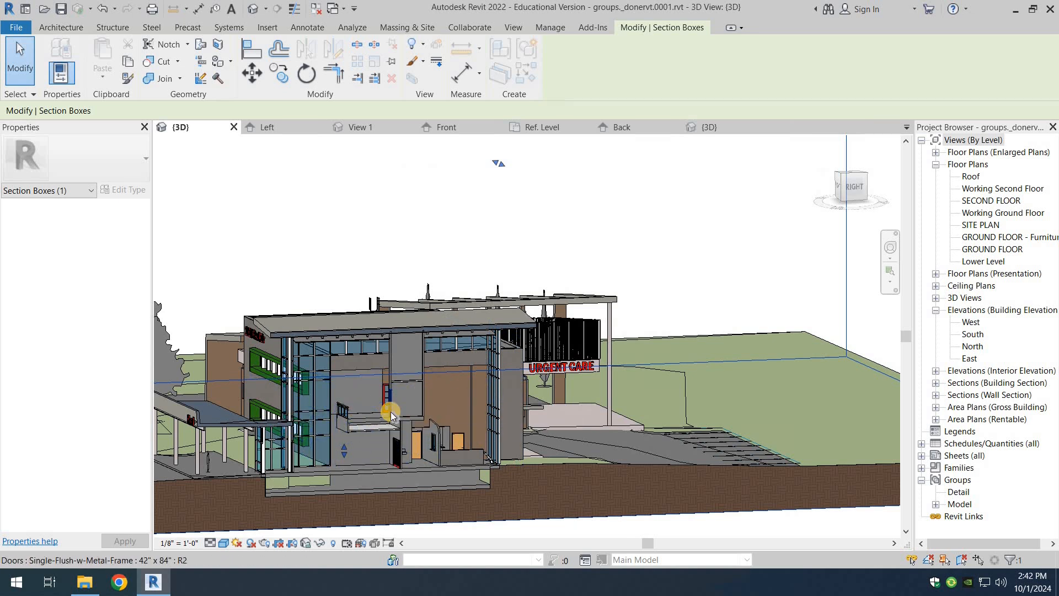
left_click_drag(392, 411, 659, 430)
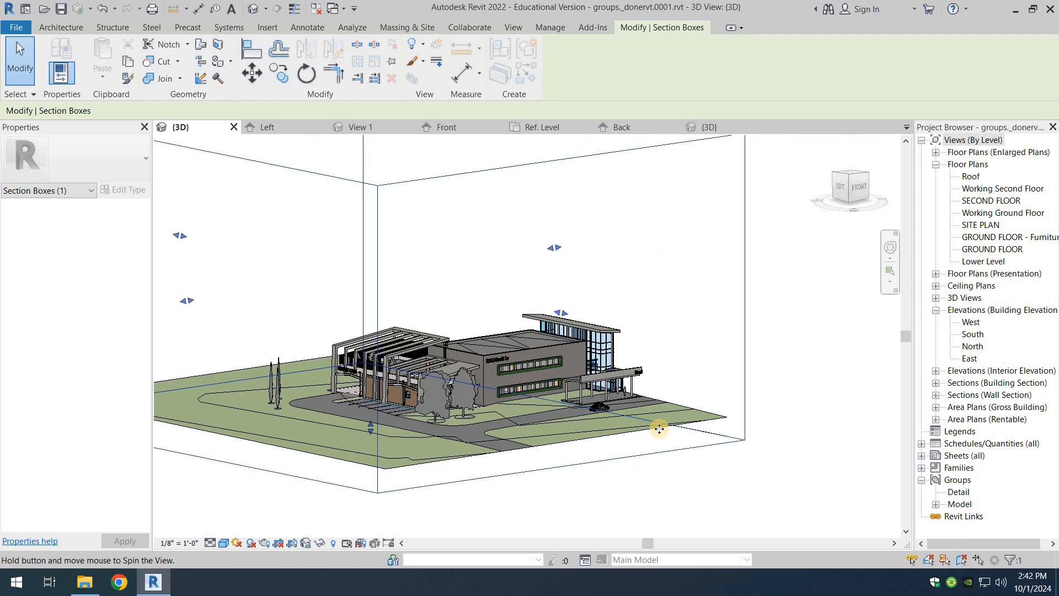
left_click_drag(658, 428, 297, 322)
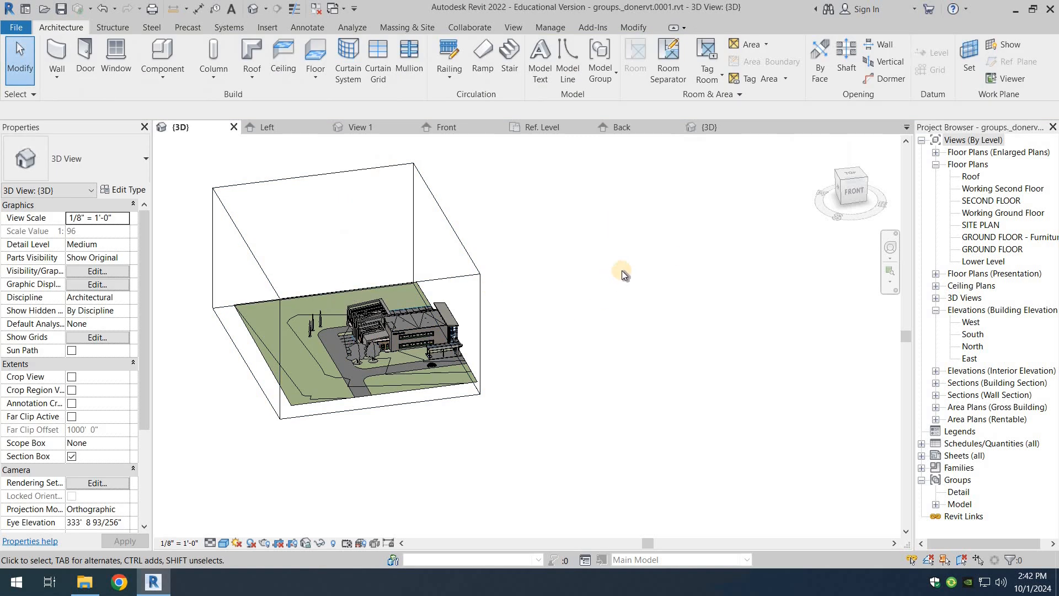
mouse_move(34, 263)
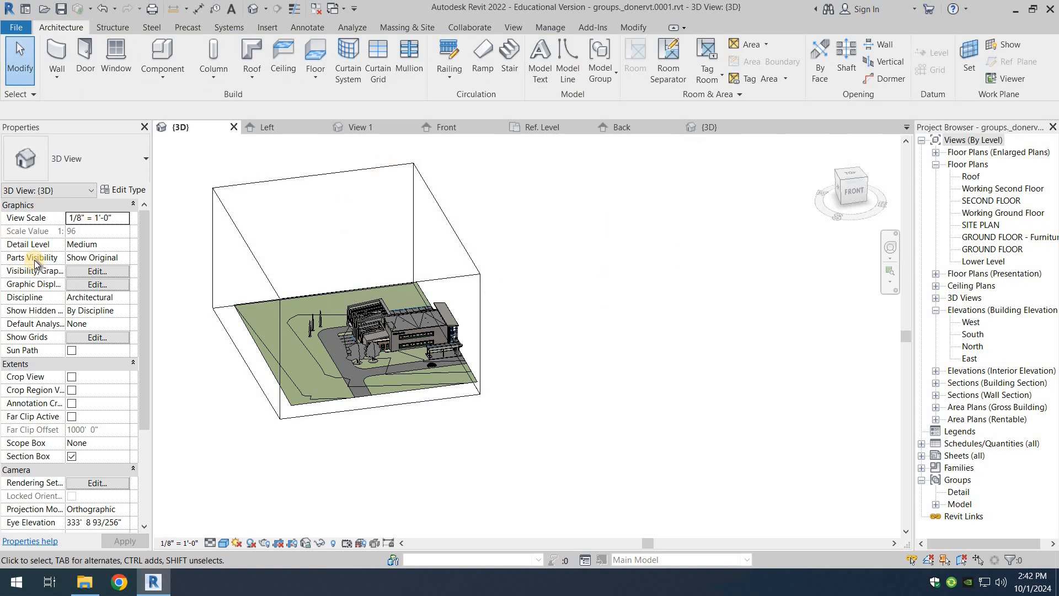
mouse_move(66, 263)
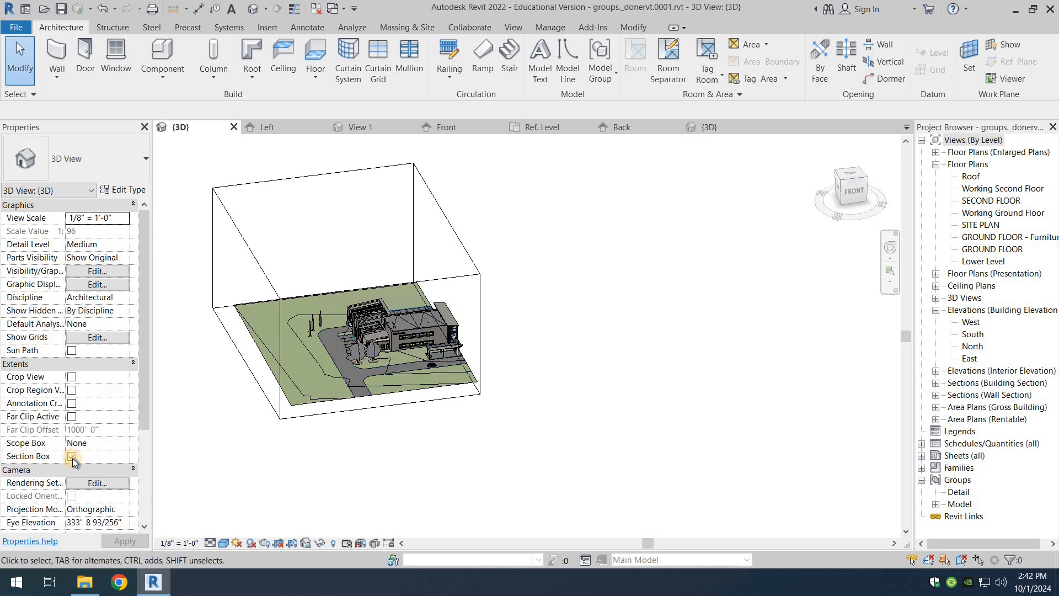
- Toggle the Section Box off, back on, then off so the full site shows uncut
left_click(72, 456)
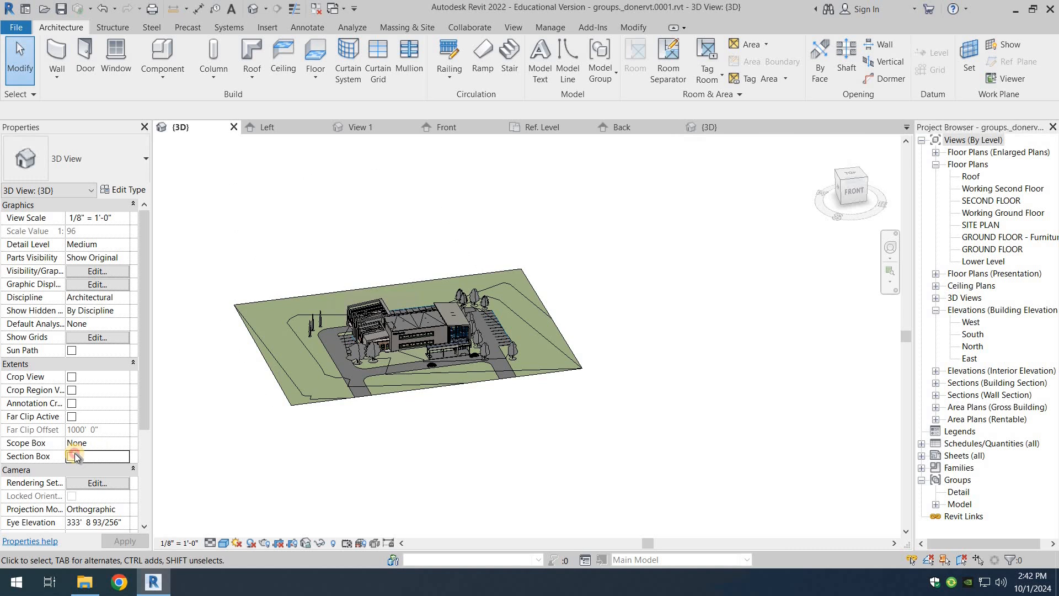
left_click(72, 456)
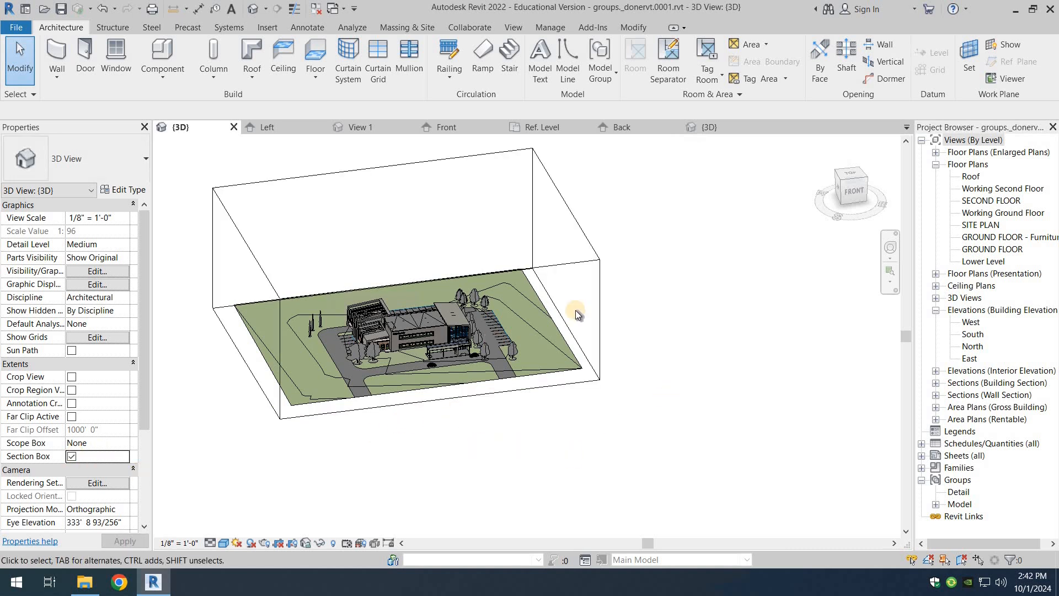
mouse_move(588, 204)
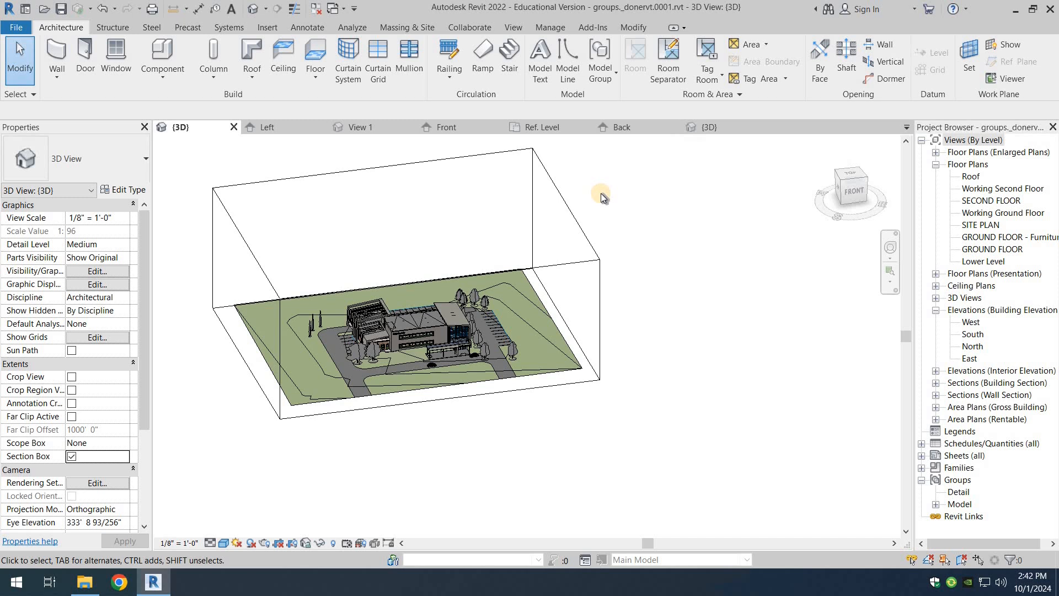
mouse_move(622, 192)
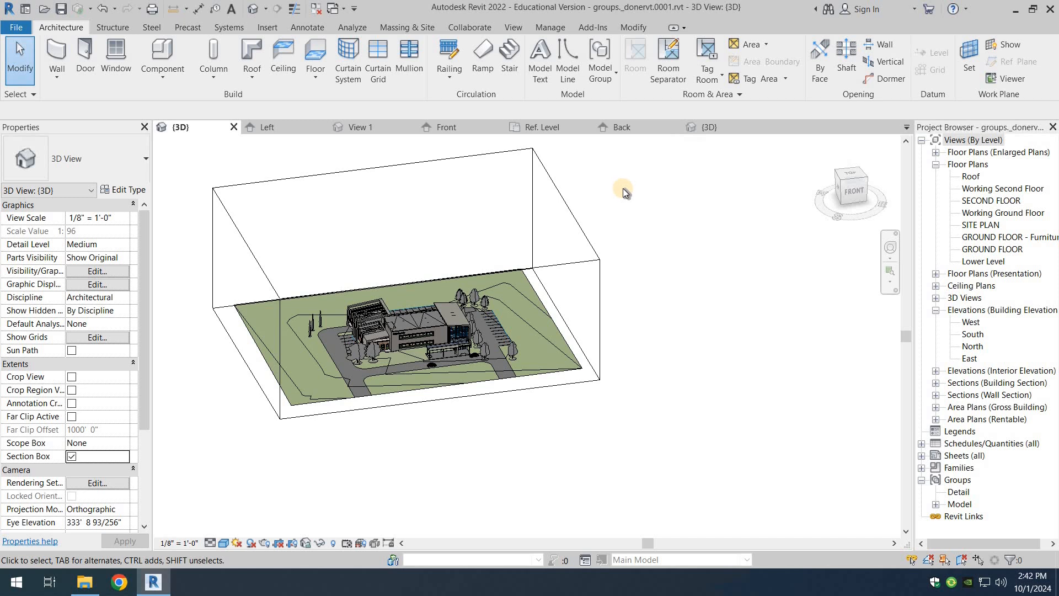
mouse_move(84, 468)
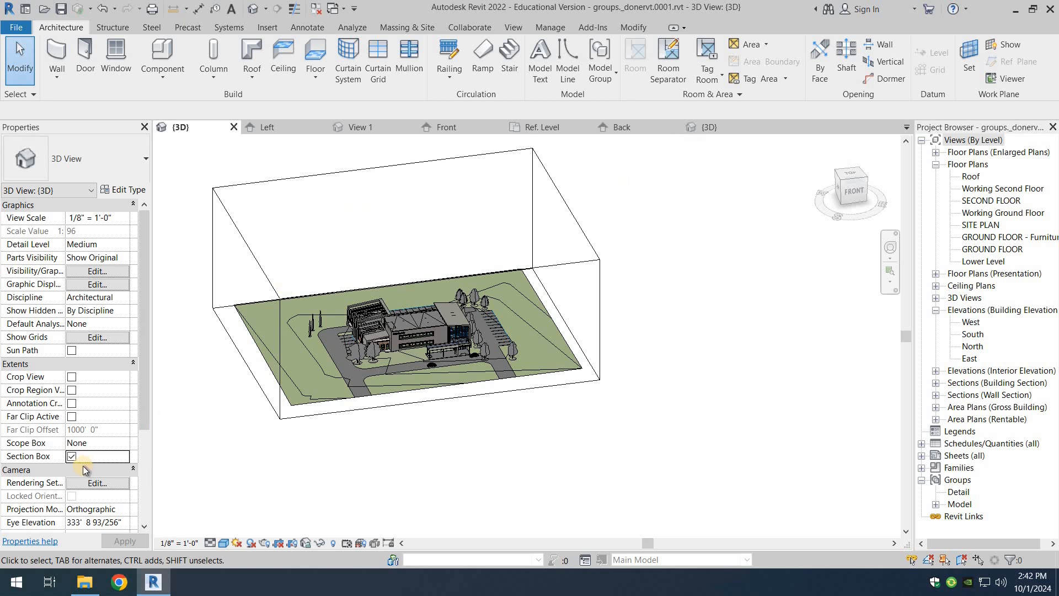
left_click(71, 455)
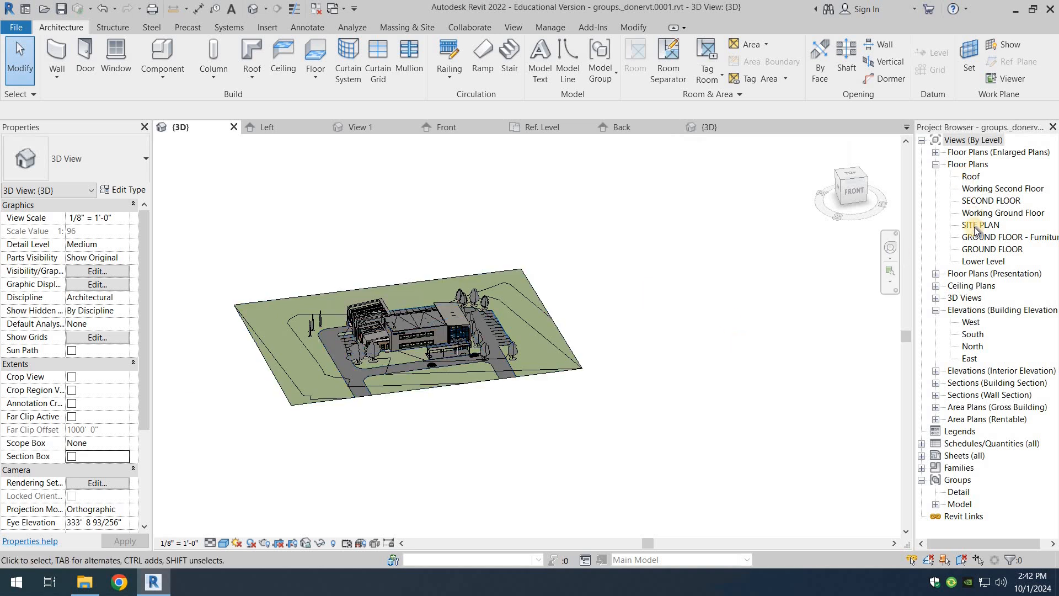
mouse_move(991, 249)
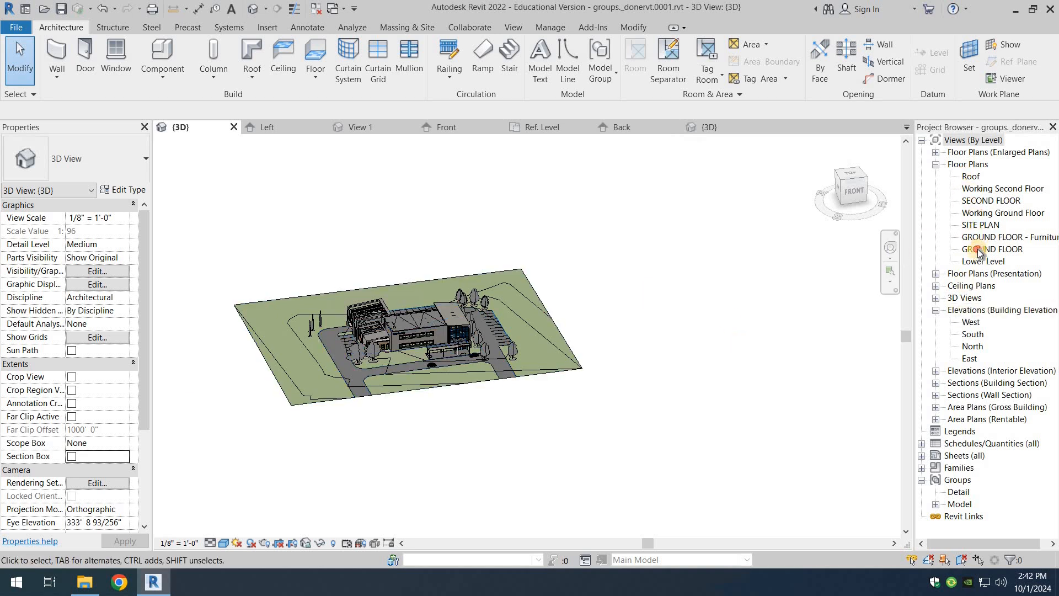
- Switch to the GROUND FLOOR plan, dismissing the save reminder without saving
double_click(992, 249)
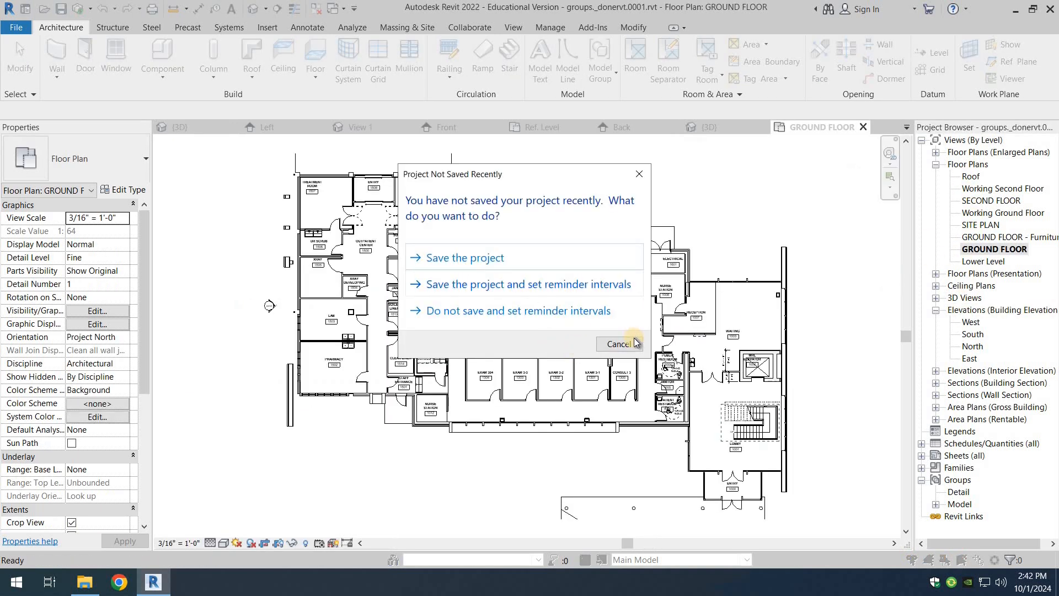
left_click(618, 344)
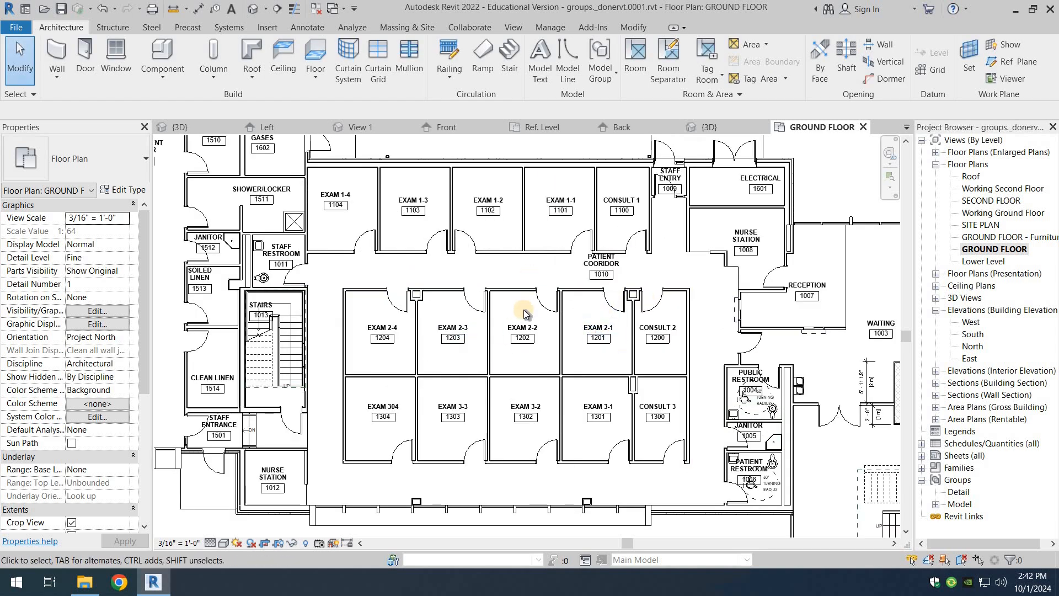
mouse_move(547, 316)
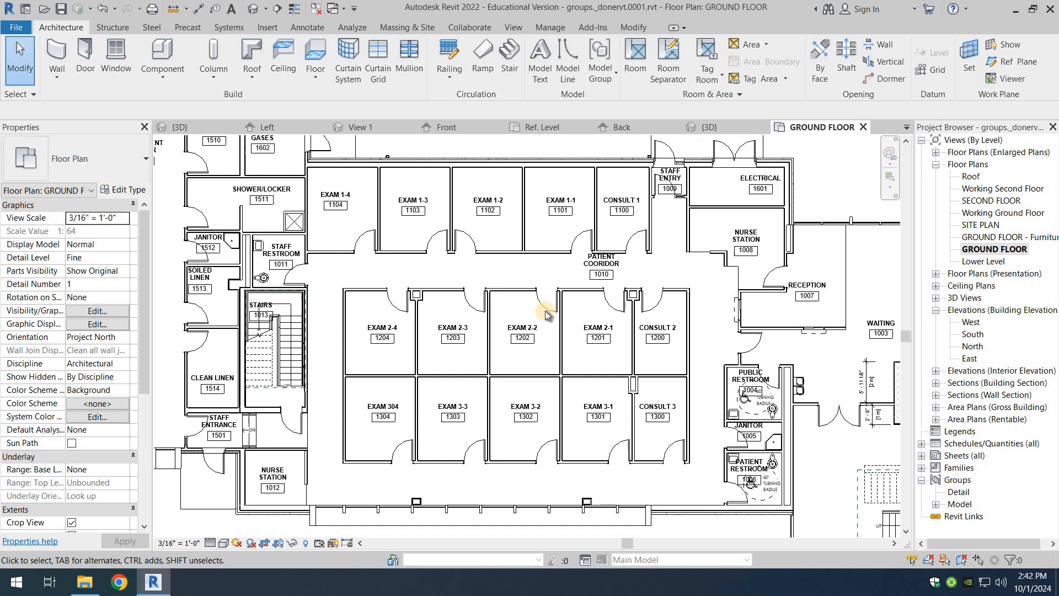
- Select the two doors bounding the exam rooms and isolate them with Selection Box (BX)
left_click(548, 308)
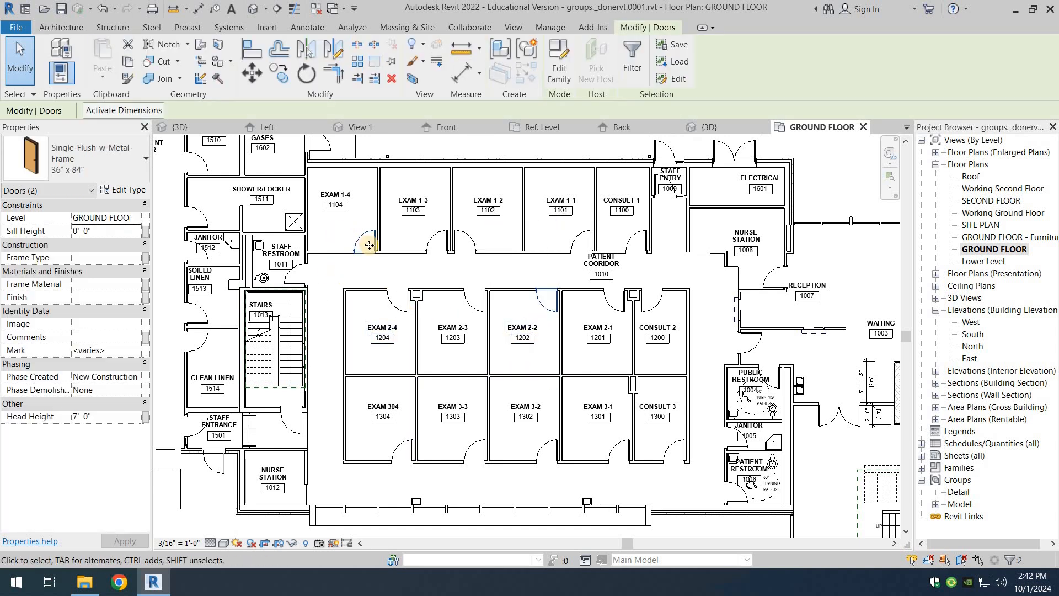
left_click(474, 157)
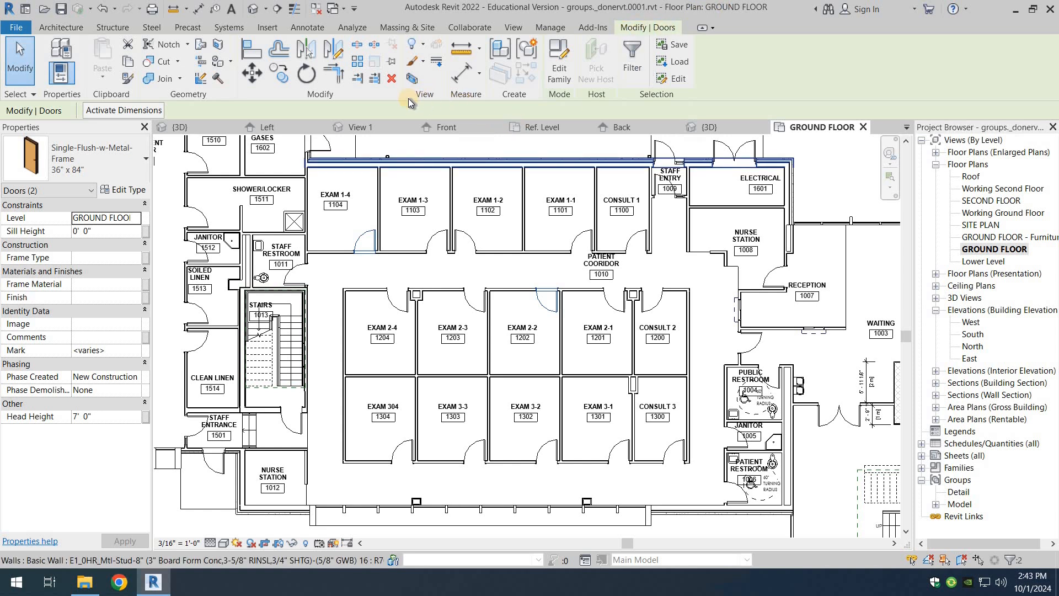
mouse_move(412, 79)
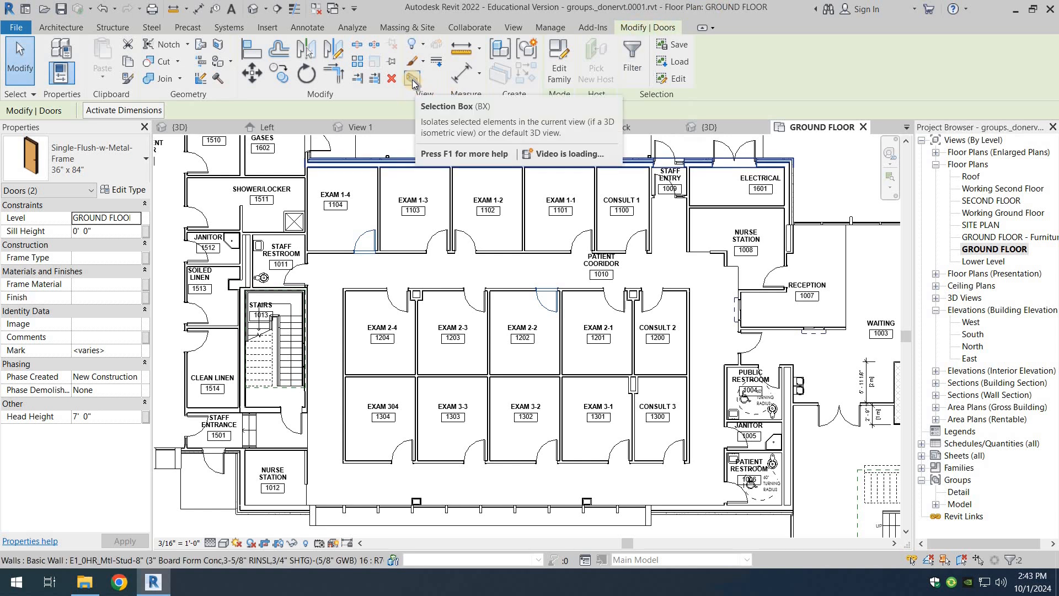
mouse_move(413, 81)
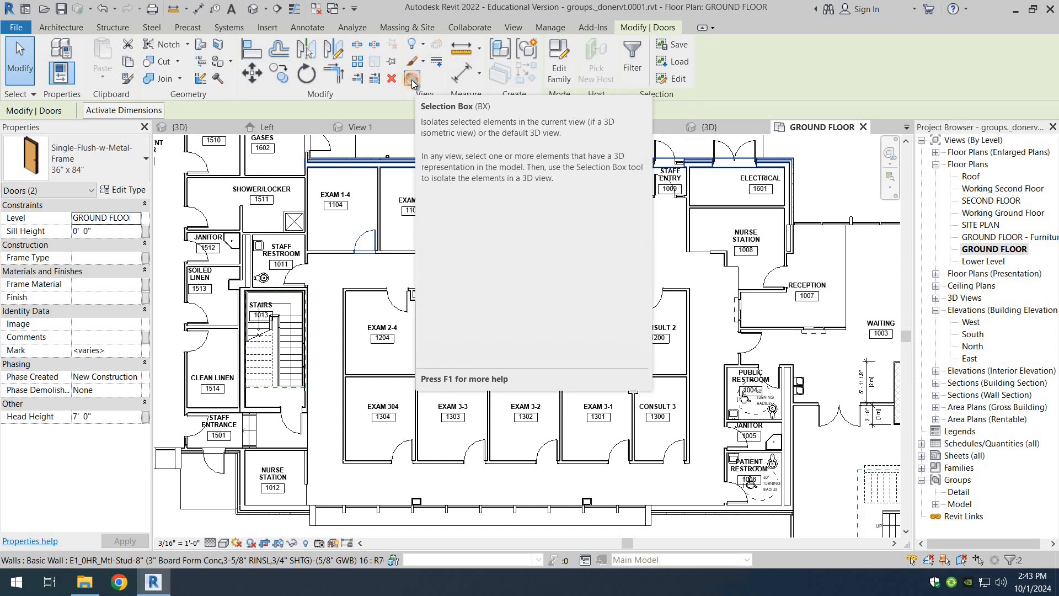
left_click(412, 80)
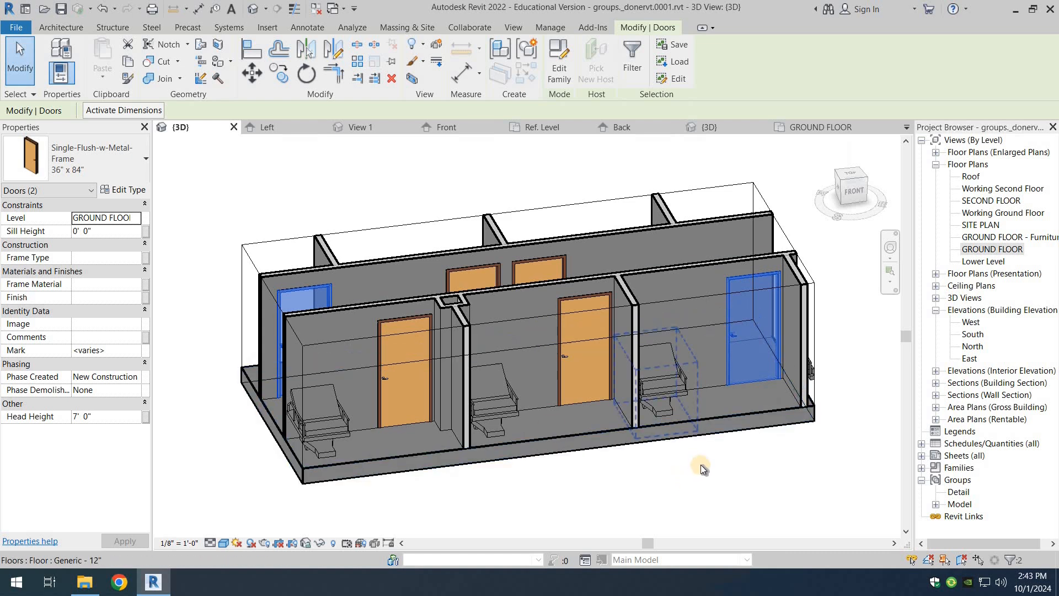
- Orbit the section-boxed exam rooms to view their doors and beds from the side and overhead
left_click_drag(701, 470, 777, 523)
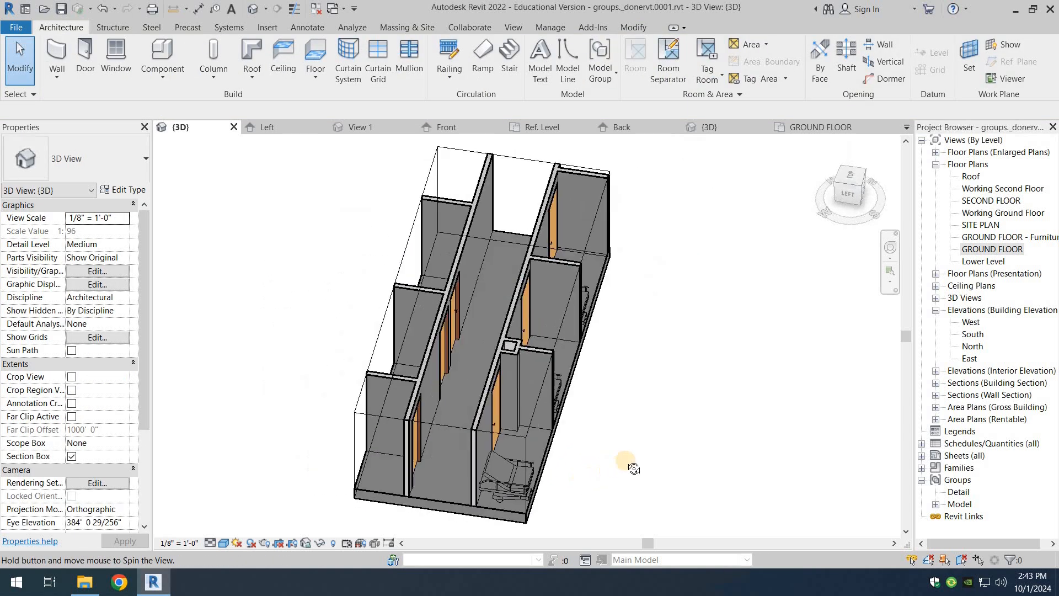
left_click_drag(631, 465, 726, 300)
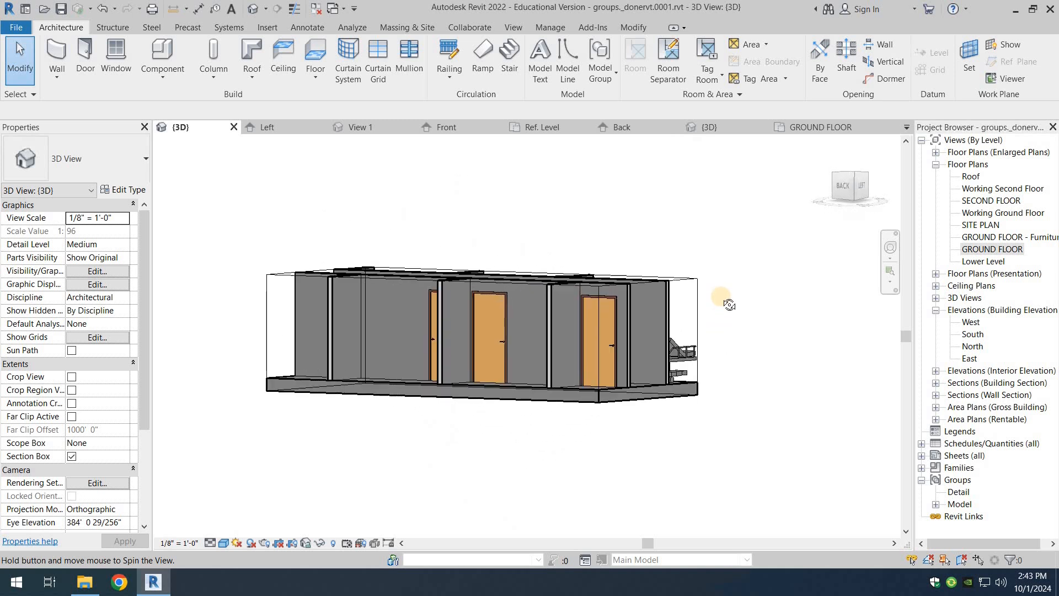
left_click_drag(725, 304, 577, 503)
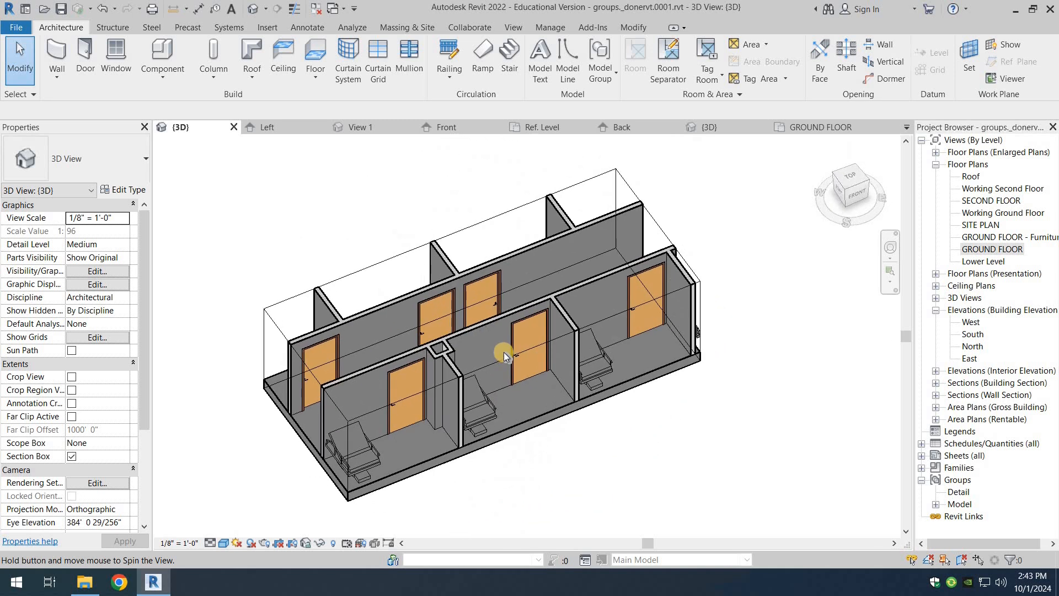
left_click(505, 355)
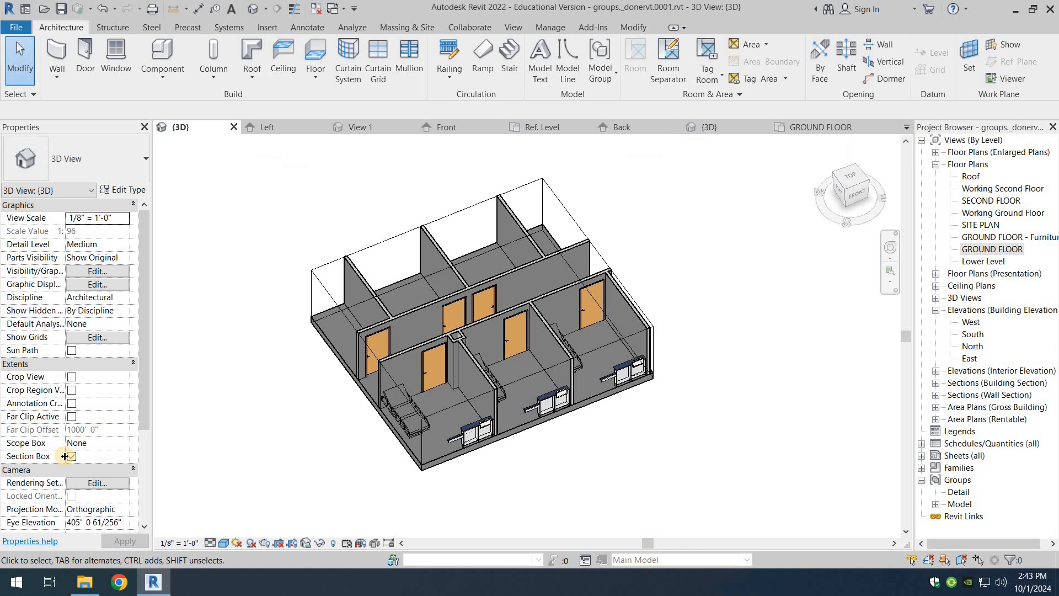
- Switch the Section Box off again and zoom out so the entire clinic site shows uncut
left_click(71, 457)
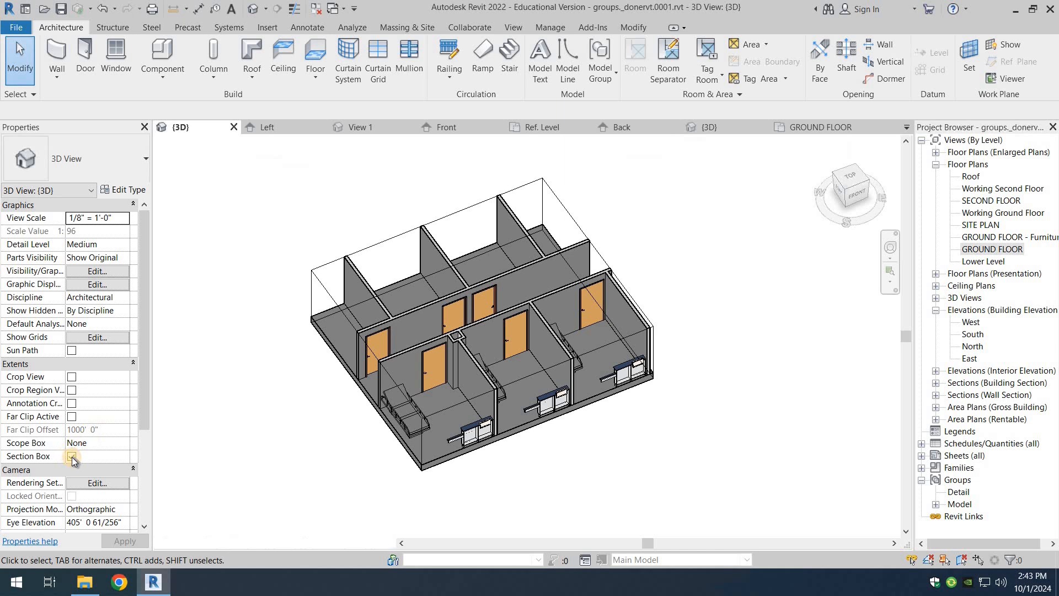
left_click(72, 457)
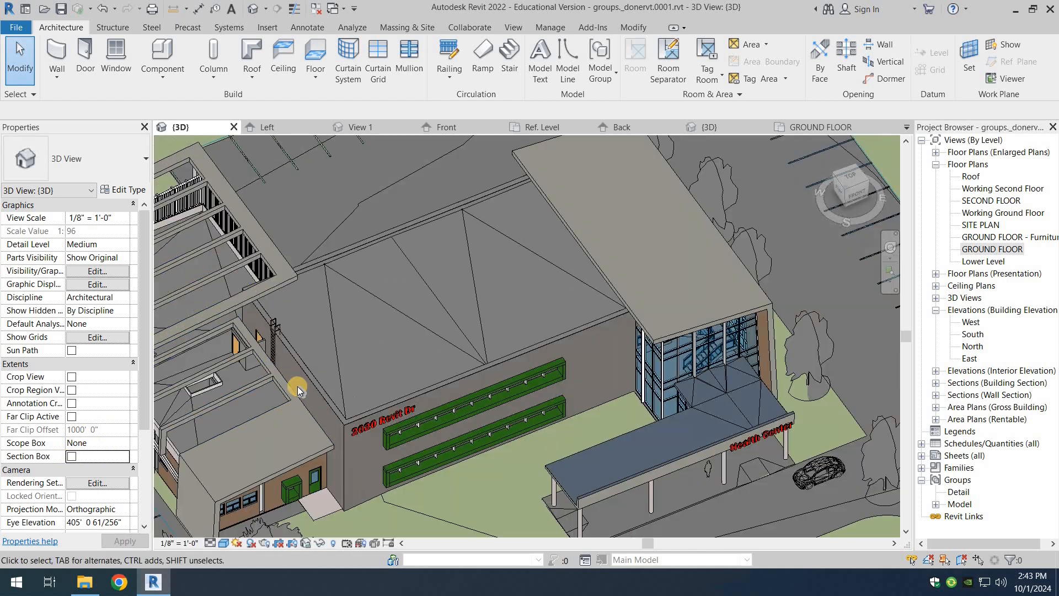
scroll("down", 3)
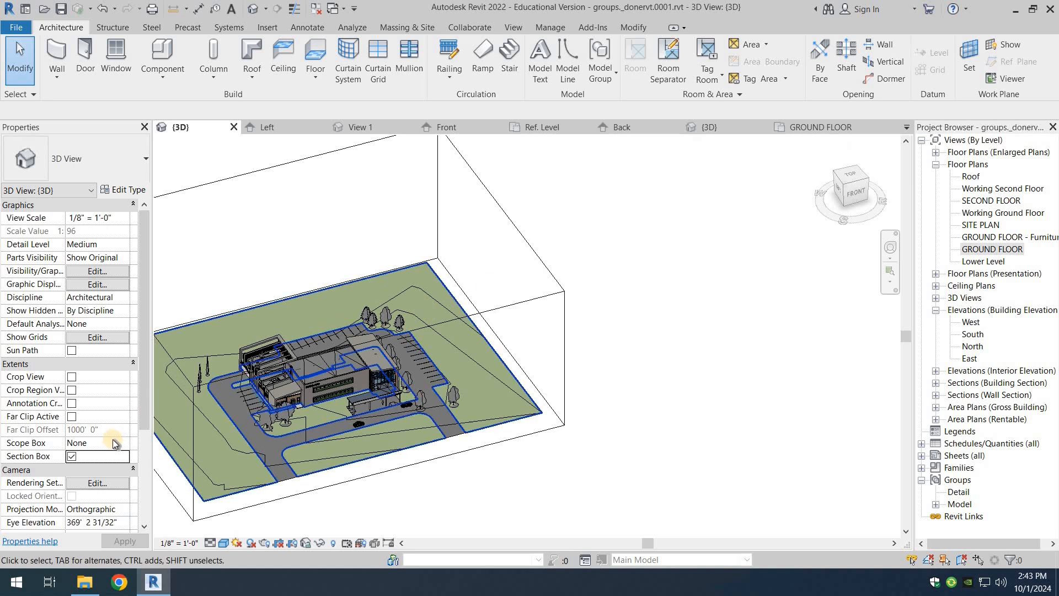
left_click(71, 456)
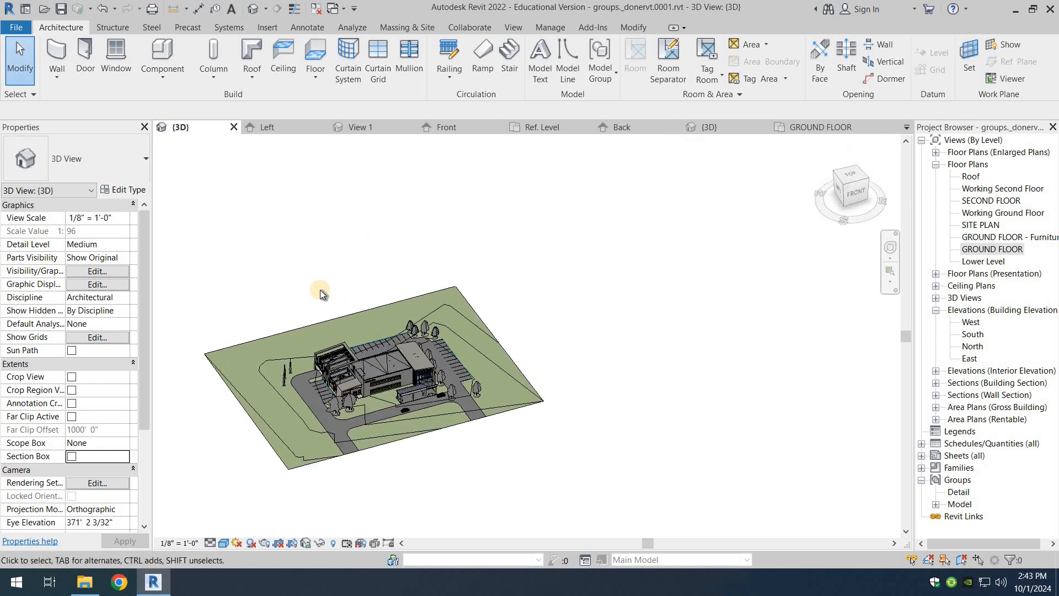
mouse_move(999, 407)
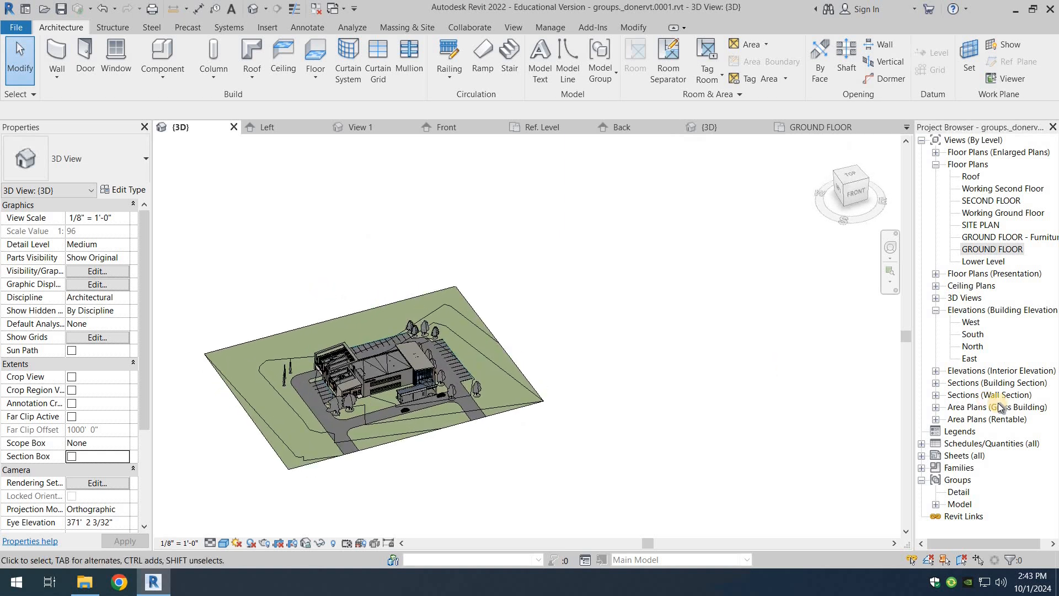